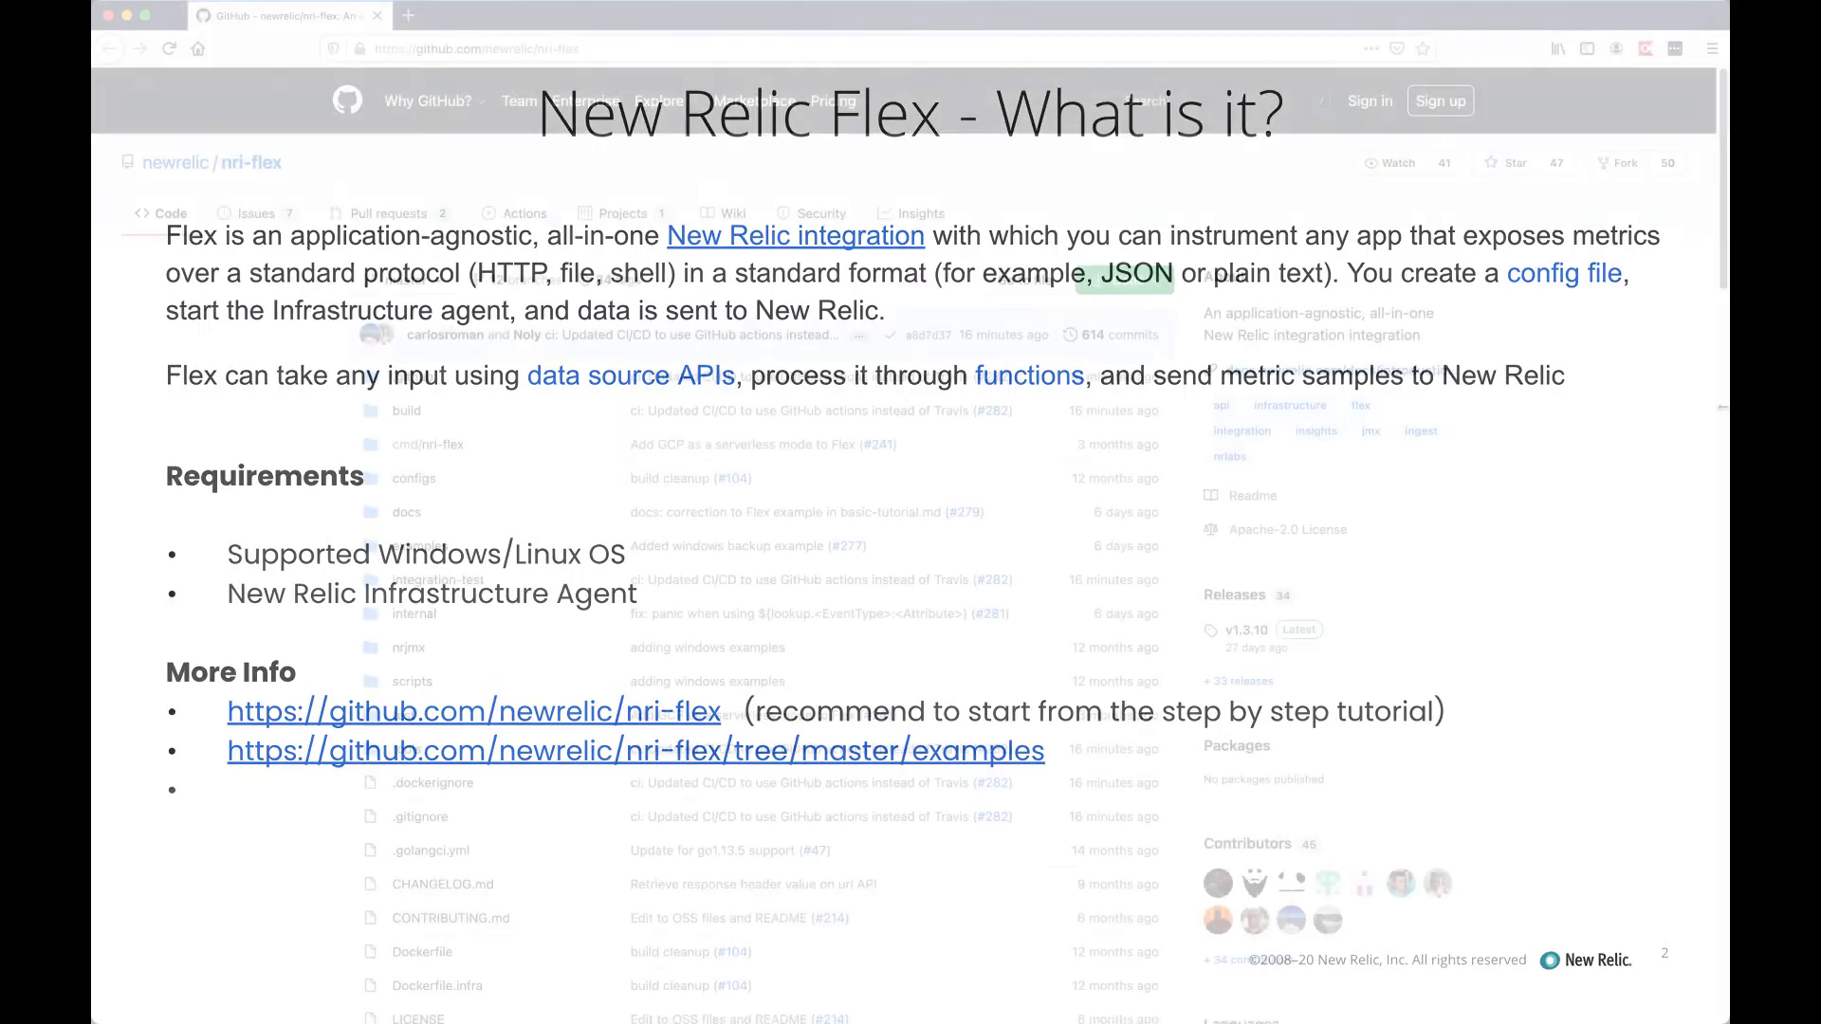
Step: Scroll the nri-flex README down to its Getting started tutorial
scroll(down, 3)
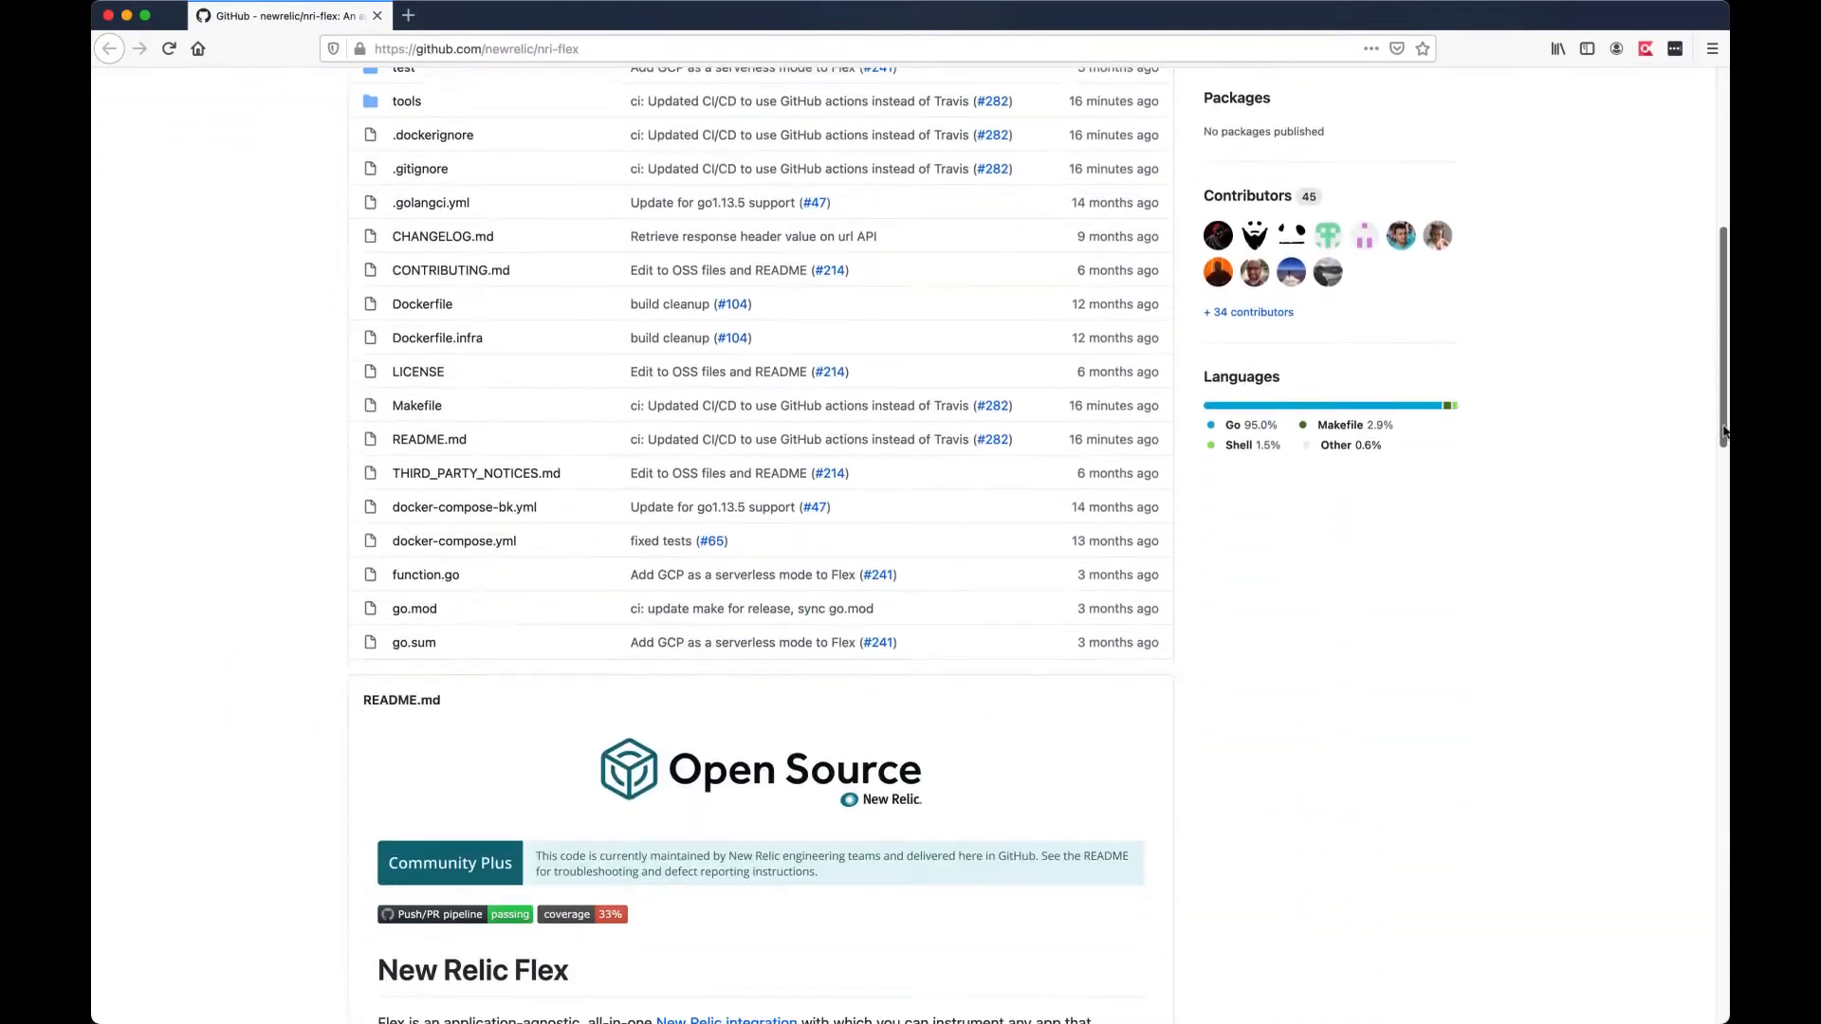
scroll(down, 3)
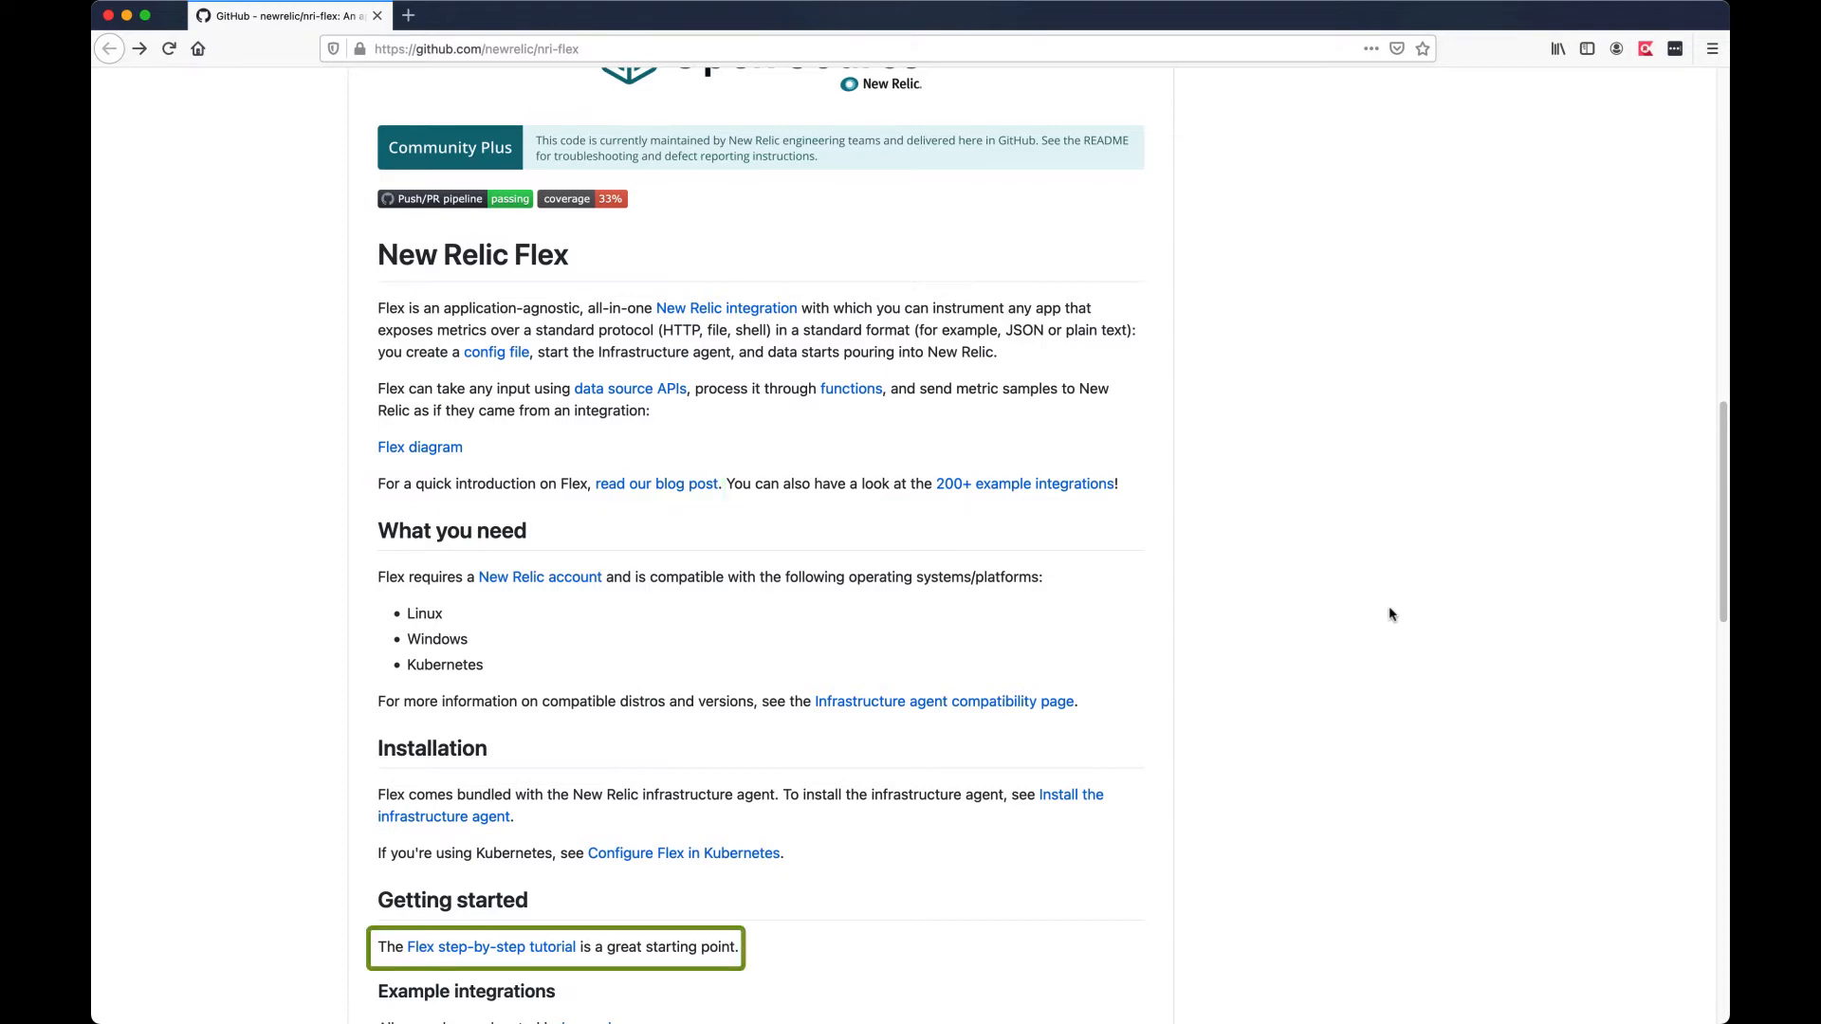
click(490, 946)
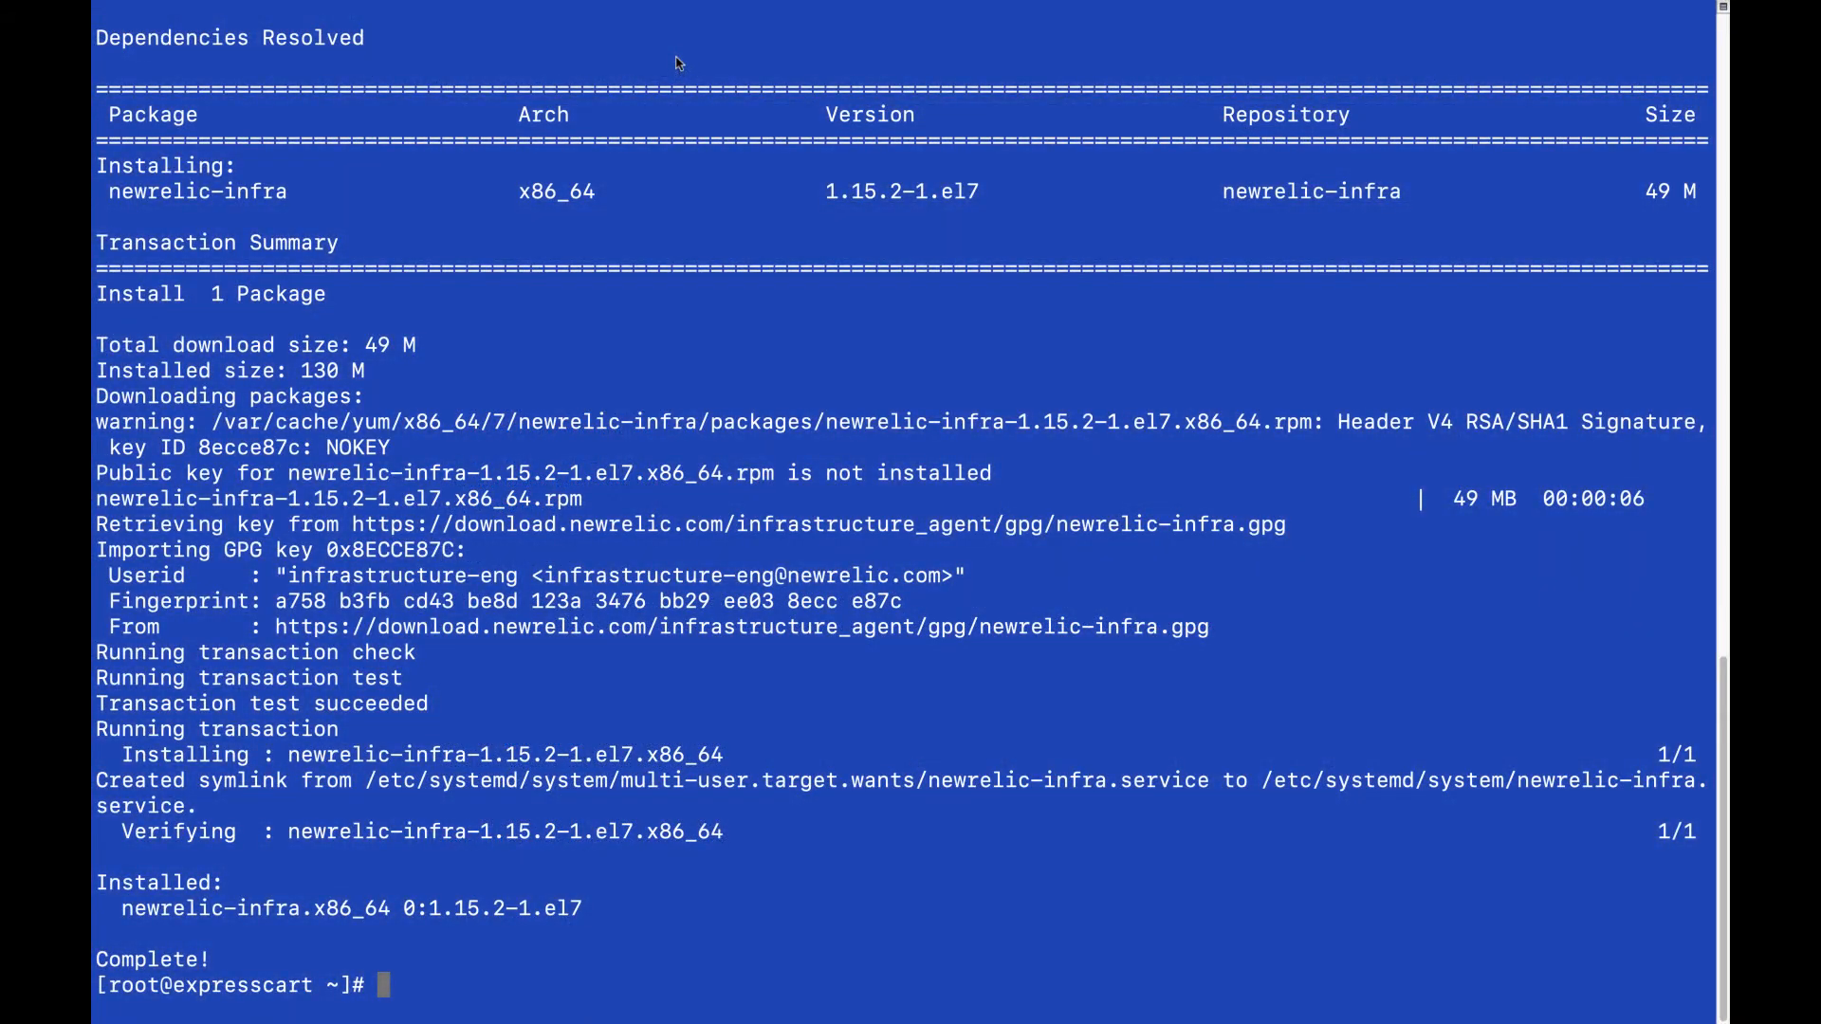
Step: Move to /etc/newrelic-infra/integrations.d and restart the newrelic-infra service
text(cd /etc/ne)
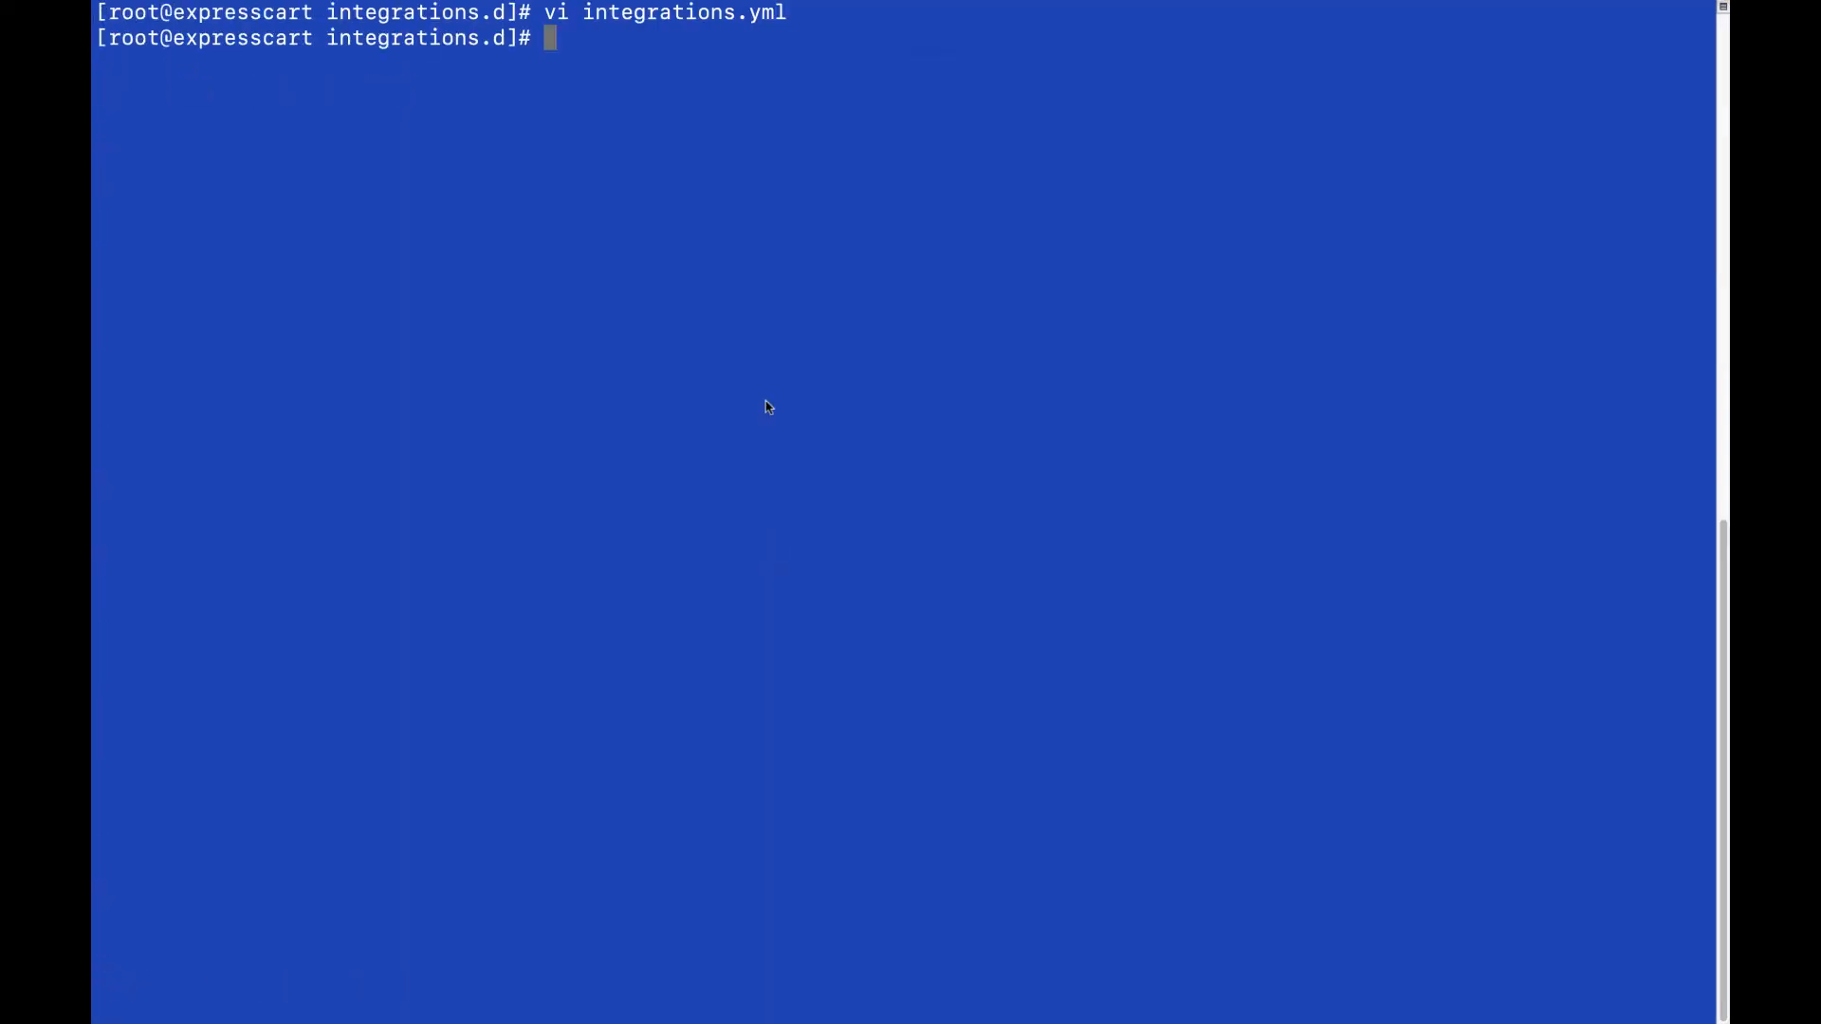
text(systemctl restart newrelic-infra)
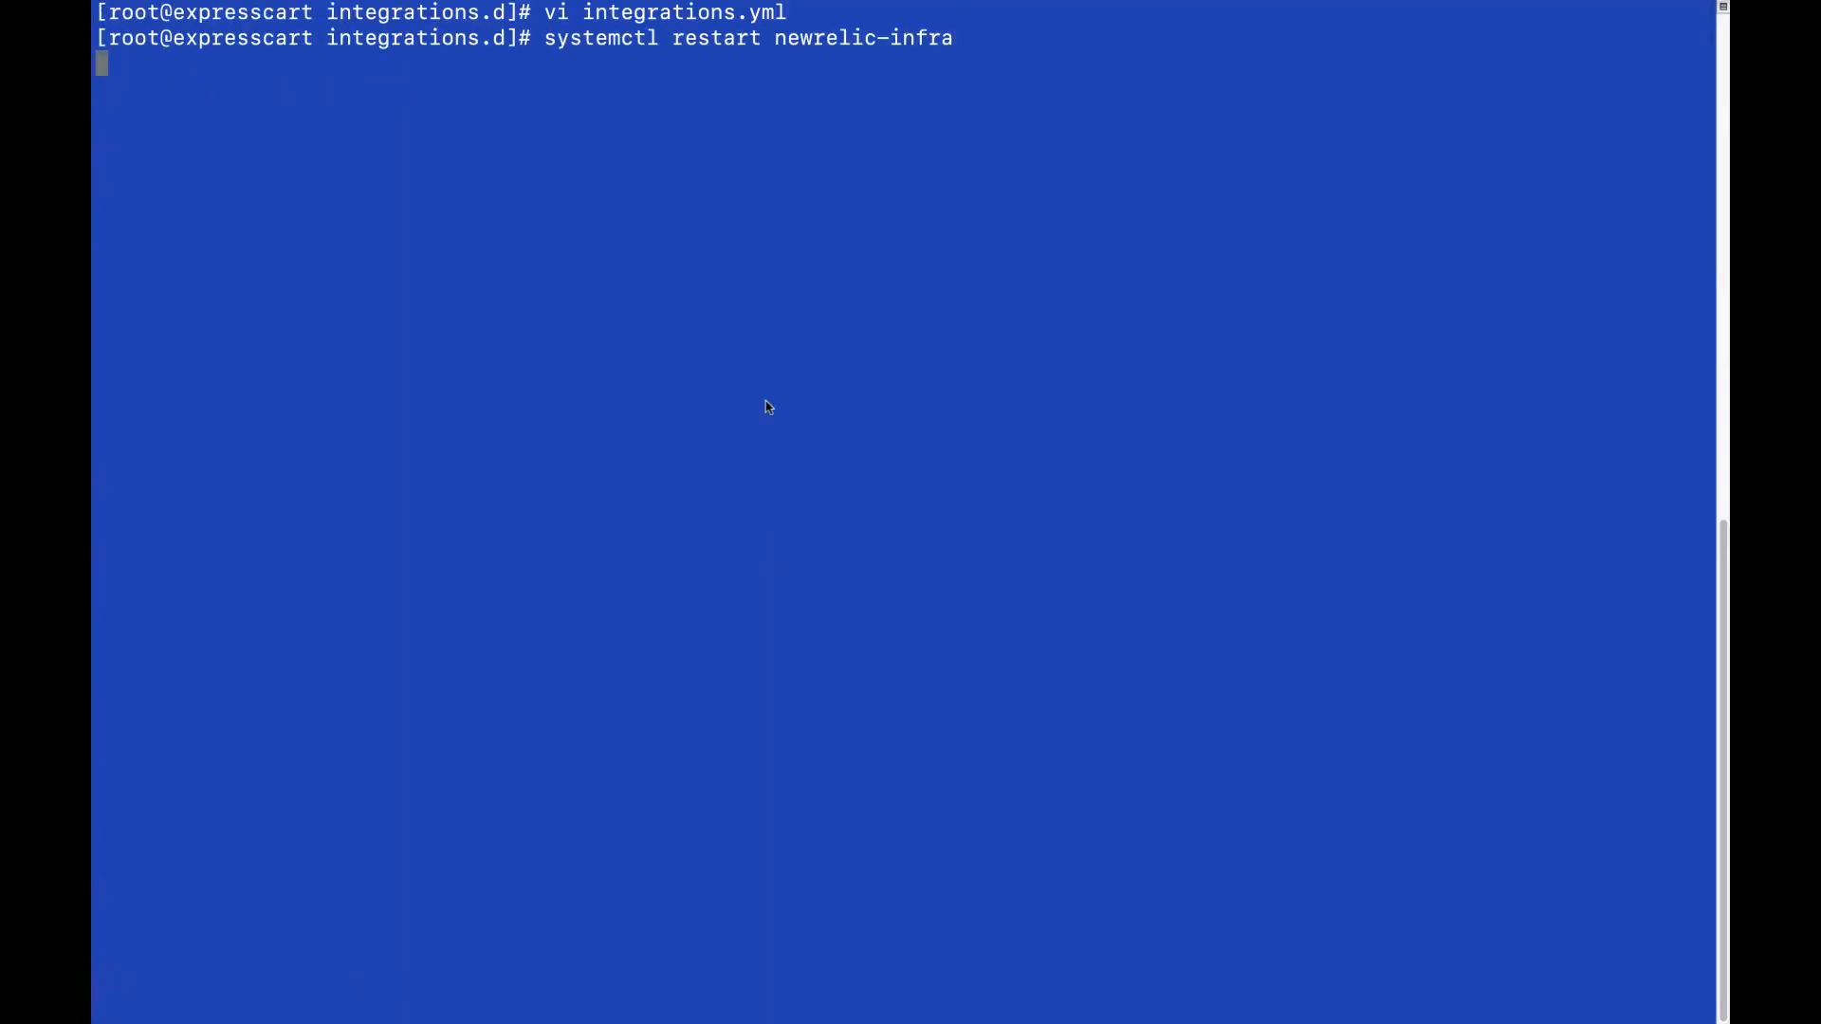
key(Return)
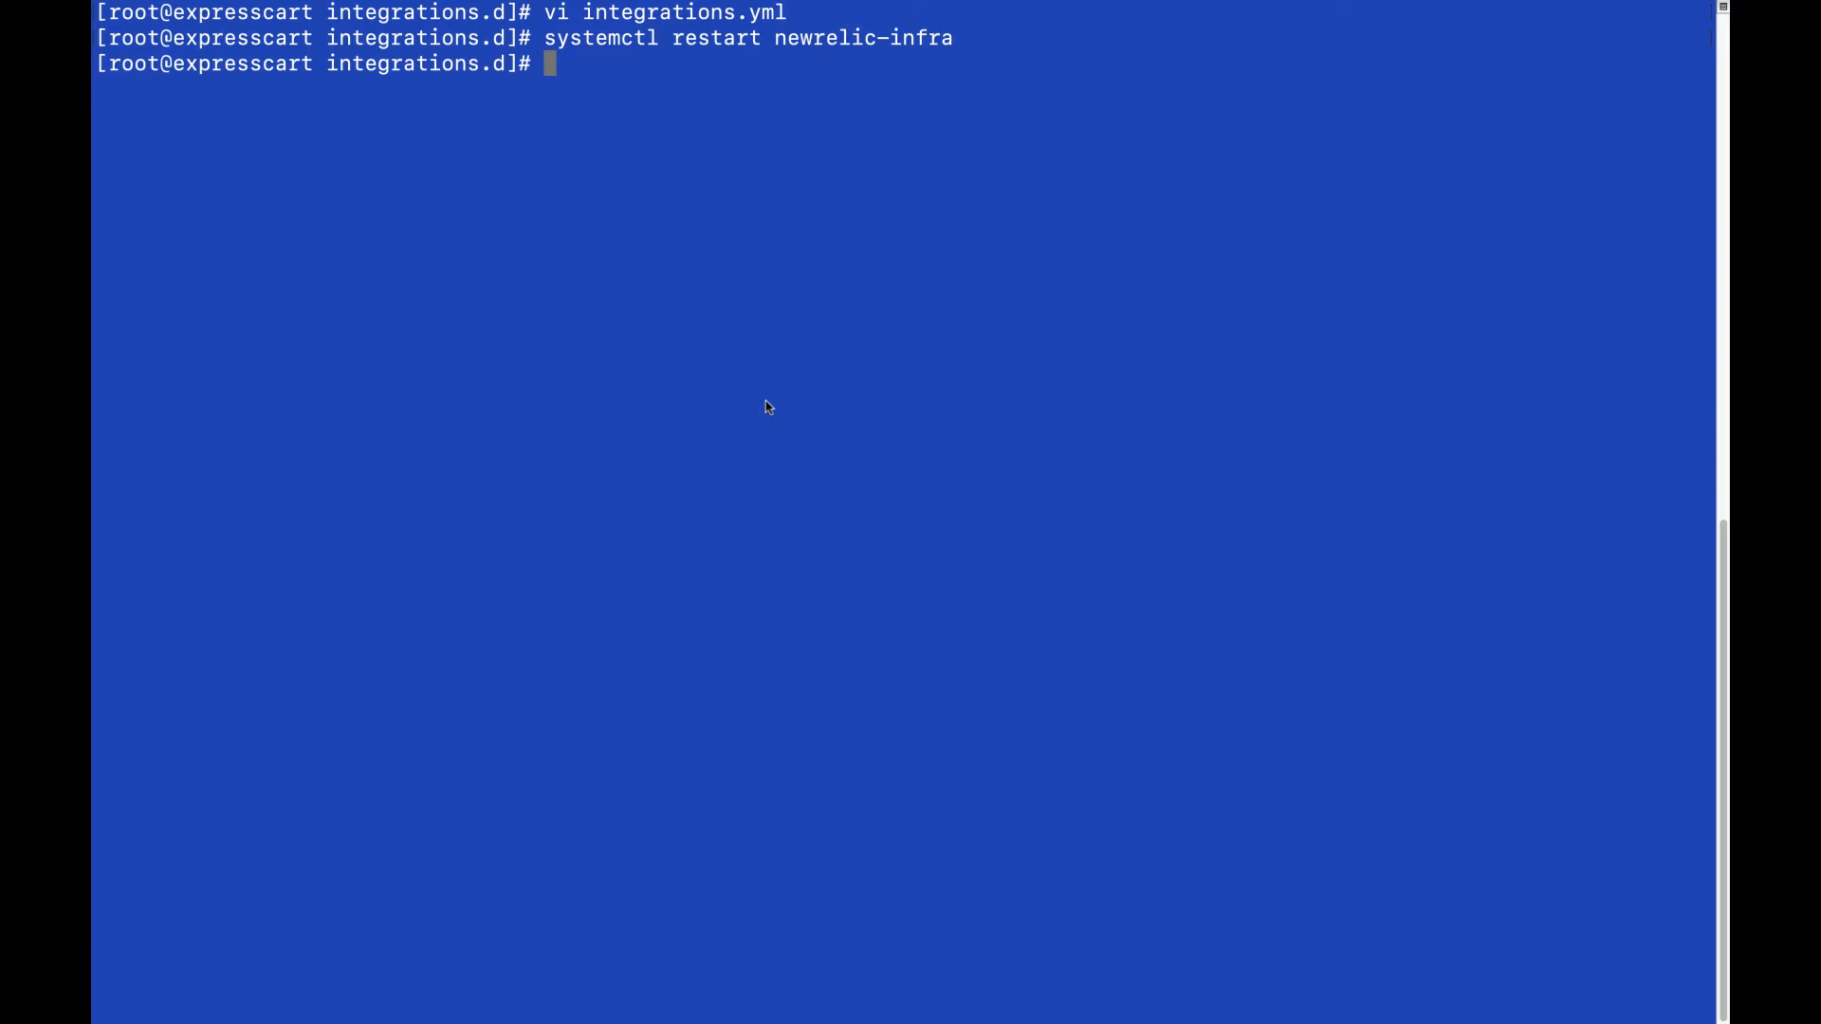
text(ls /var/db/newrelic-infra/newrelic-integrations/bin/)
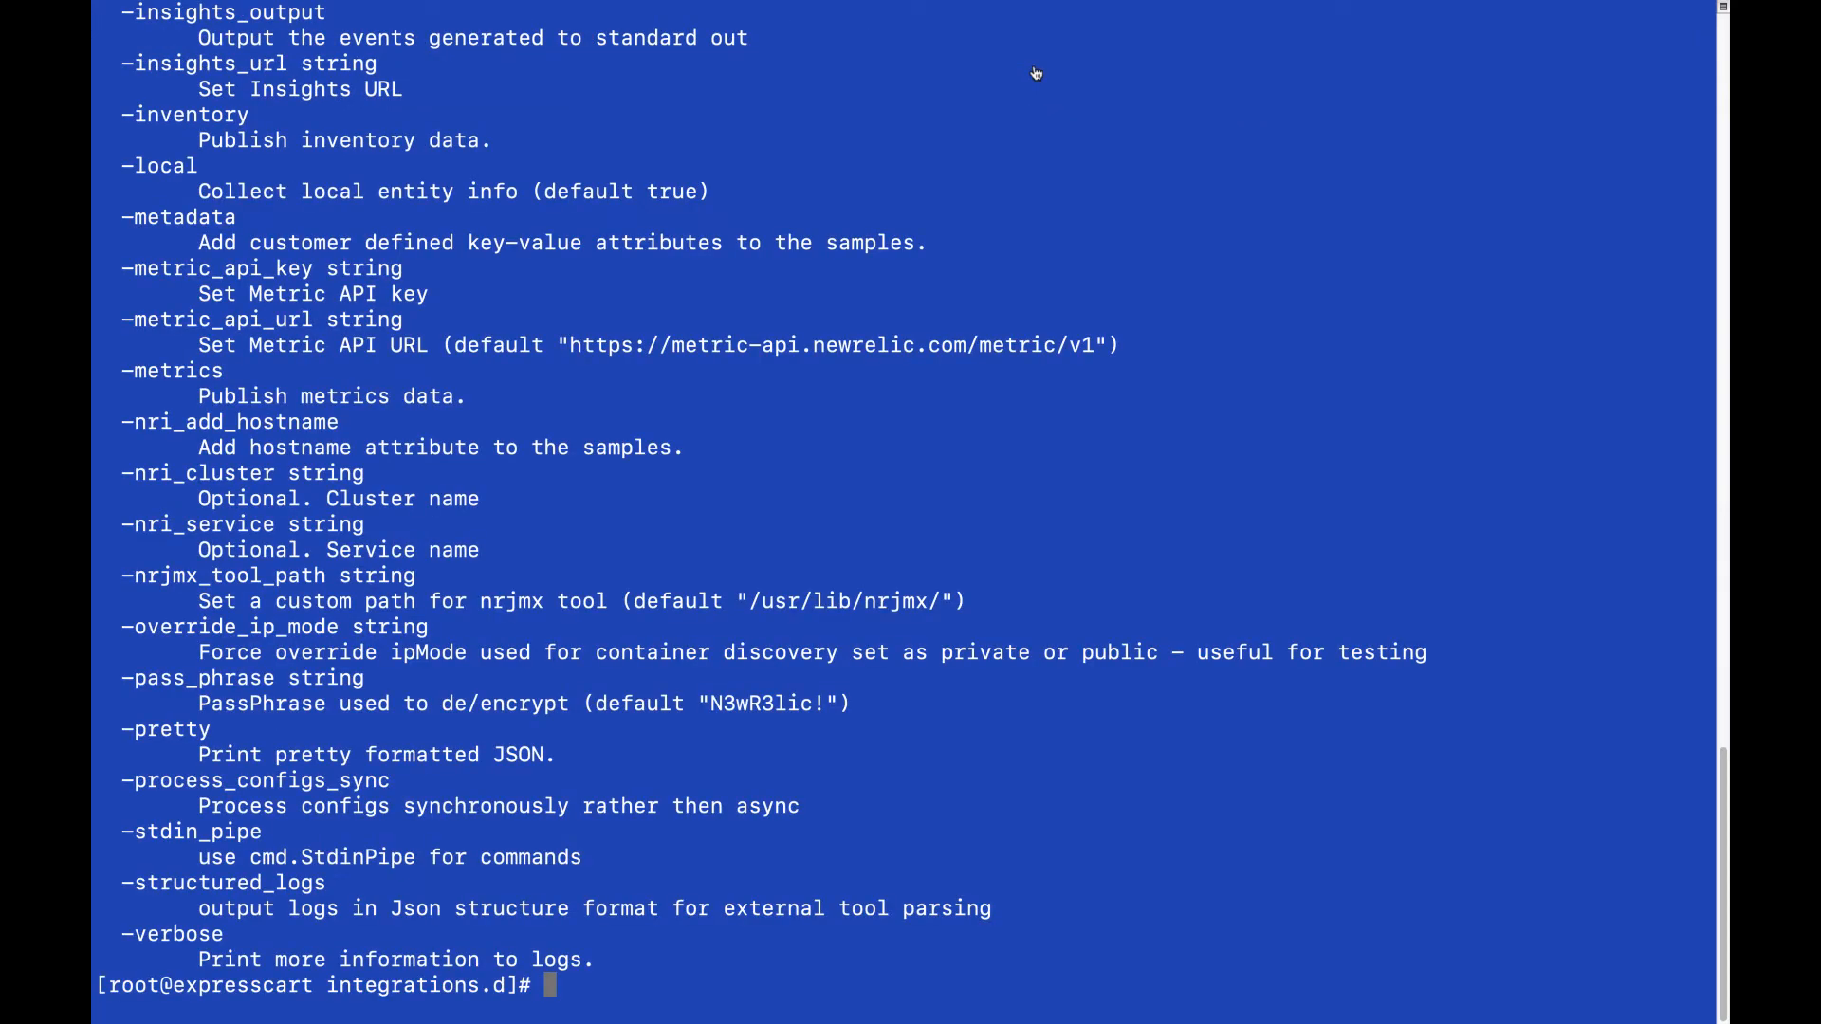
Step: Run nri-flex with -config_path on integrations.yml to get flexStatusSample JSON
text(/var/db/newrelic-infra/newrelic-integrations/bin/nri-flex -config_path /etc/newrelic-infra/integrations.d/integrations.yml -pretty)
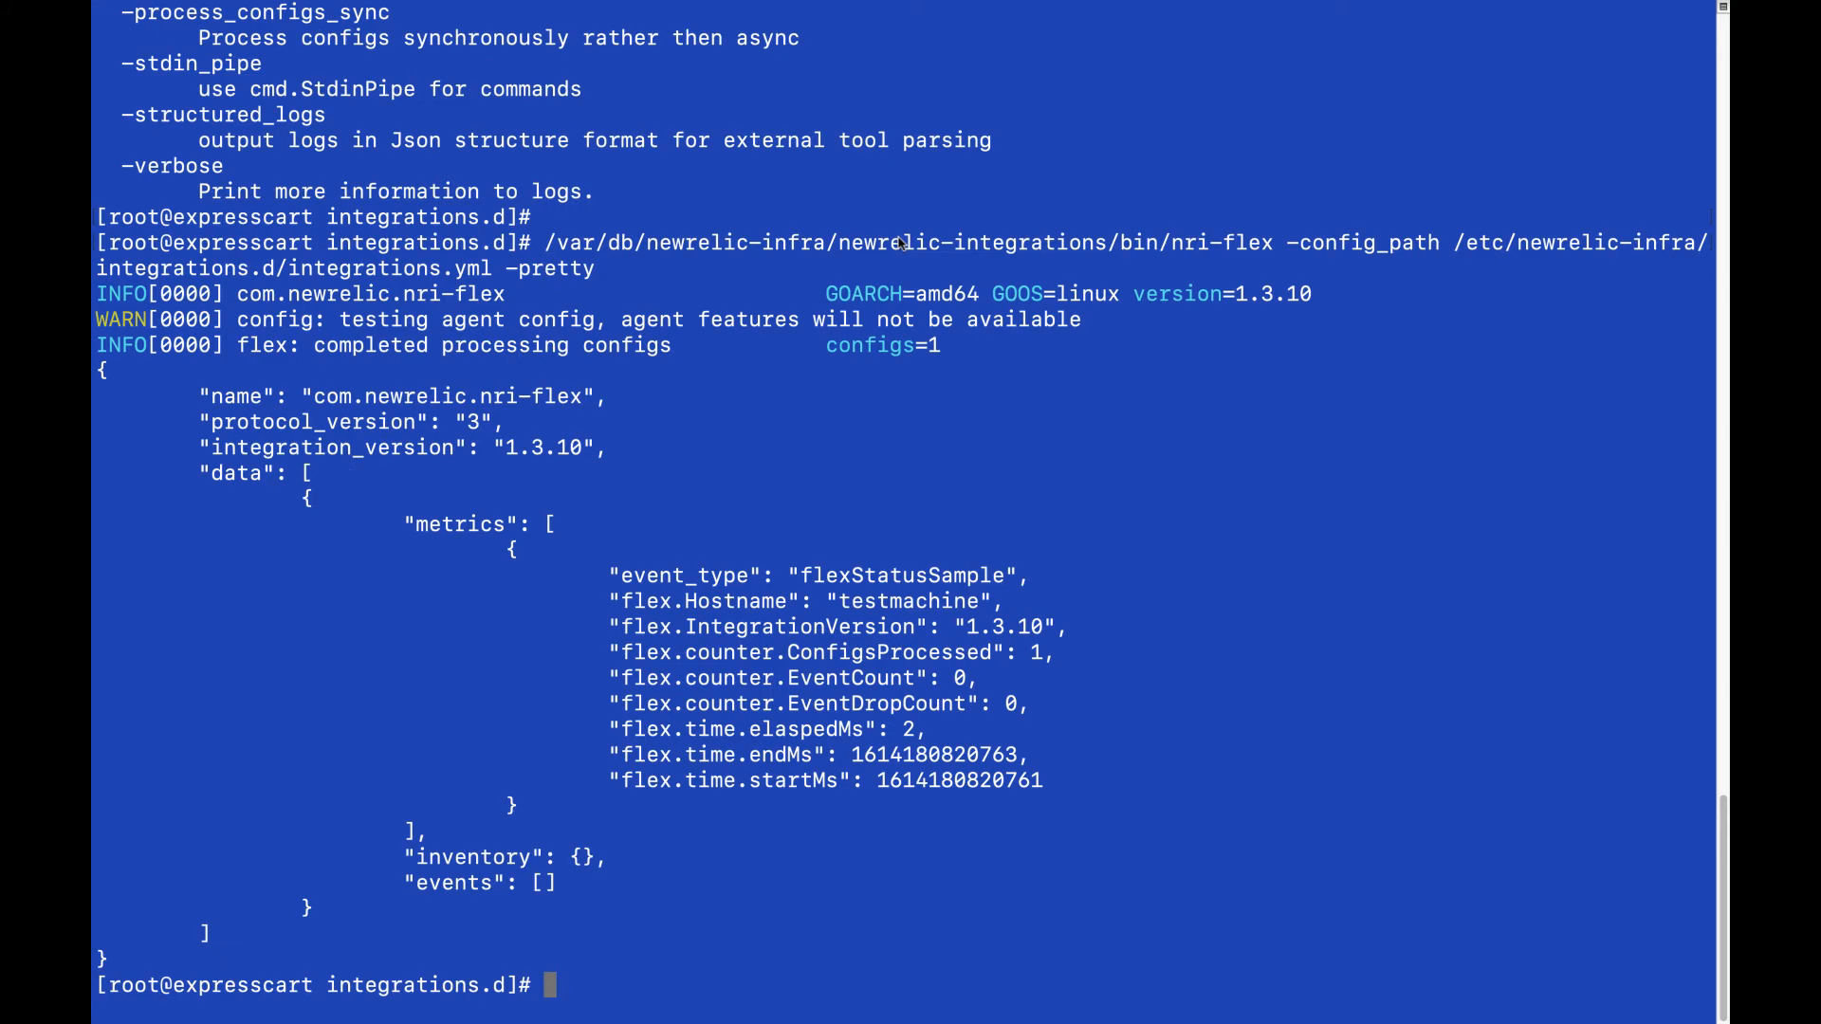
double_click(817, 575)
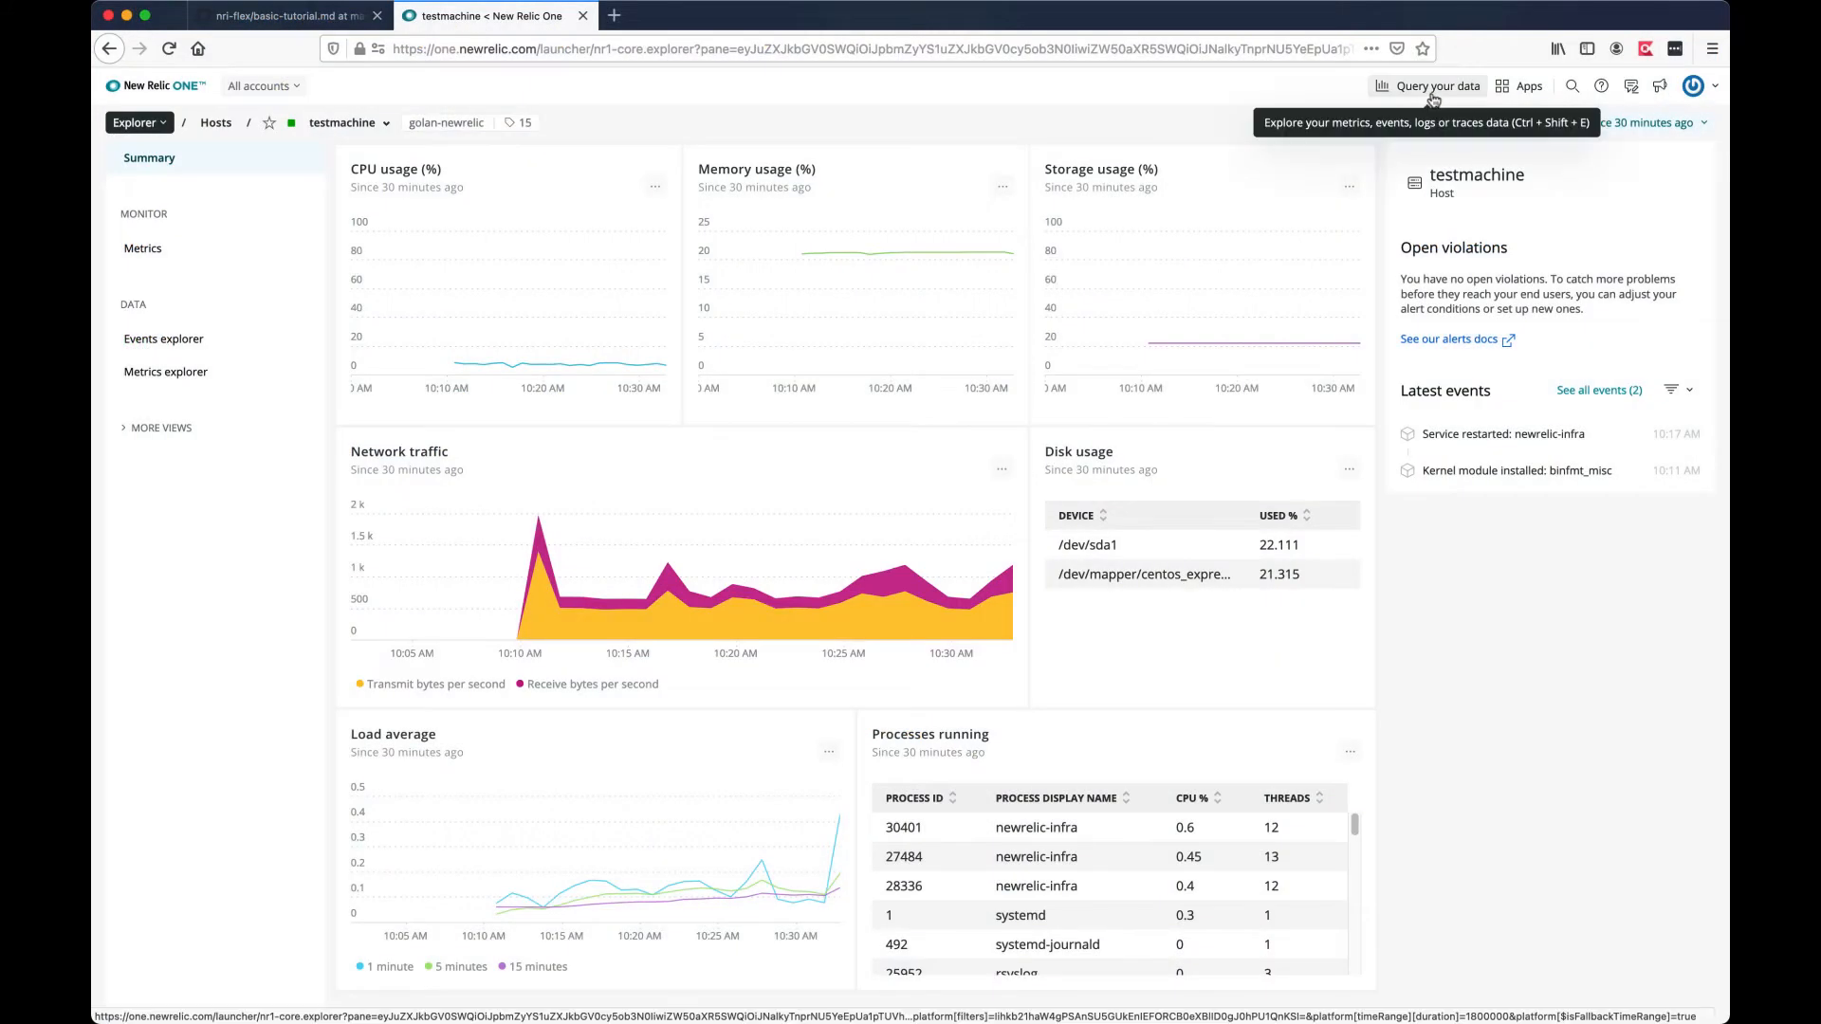
Step: Open Query your data for testmachine and select flexStatusSample under Custom events
click(1437, 87)
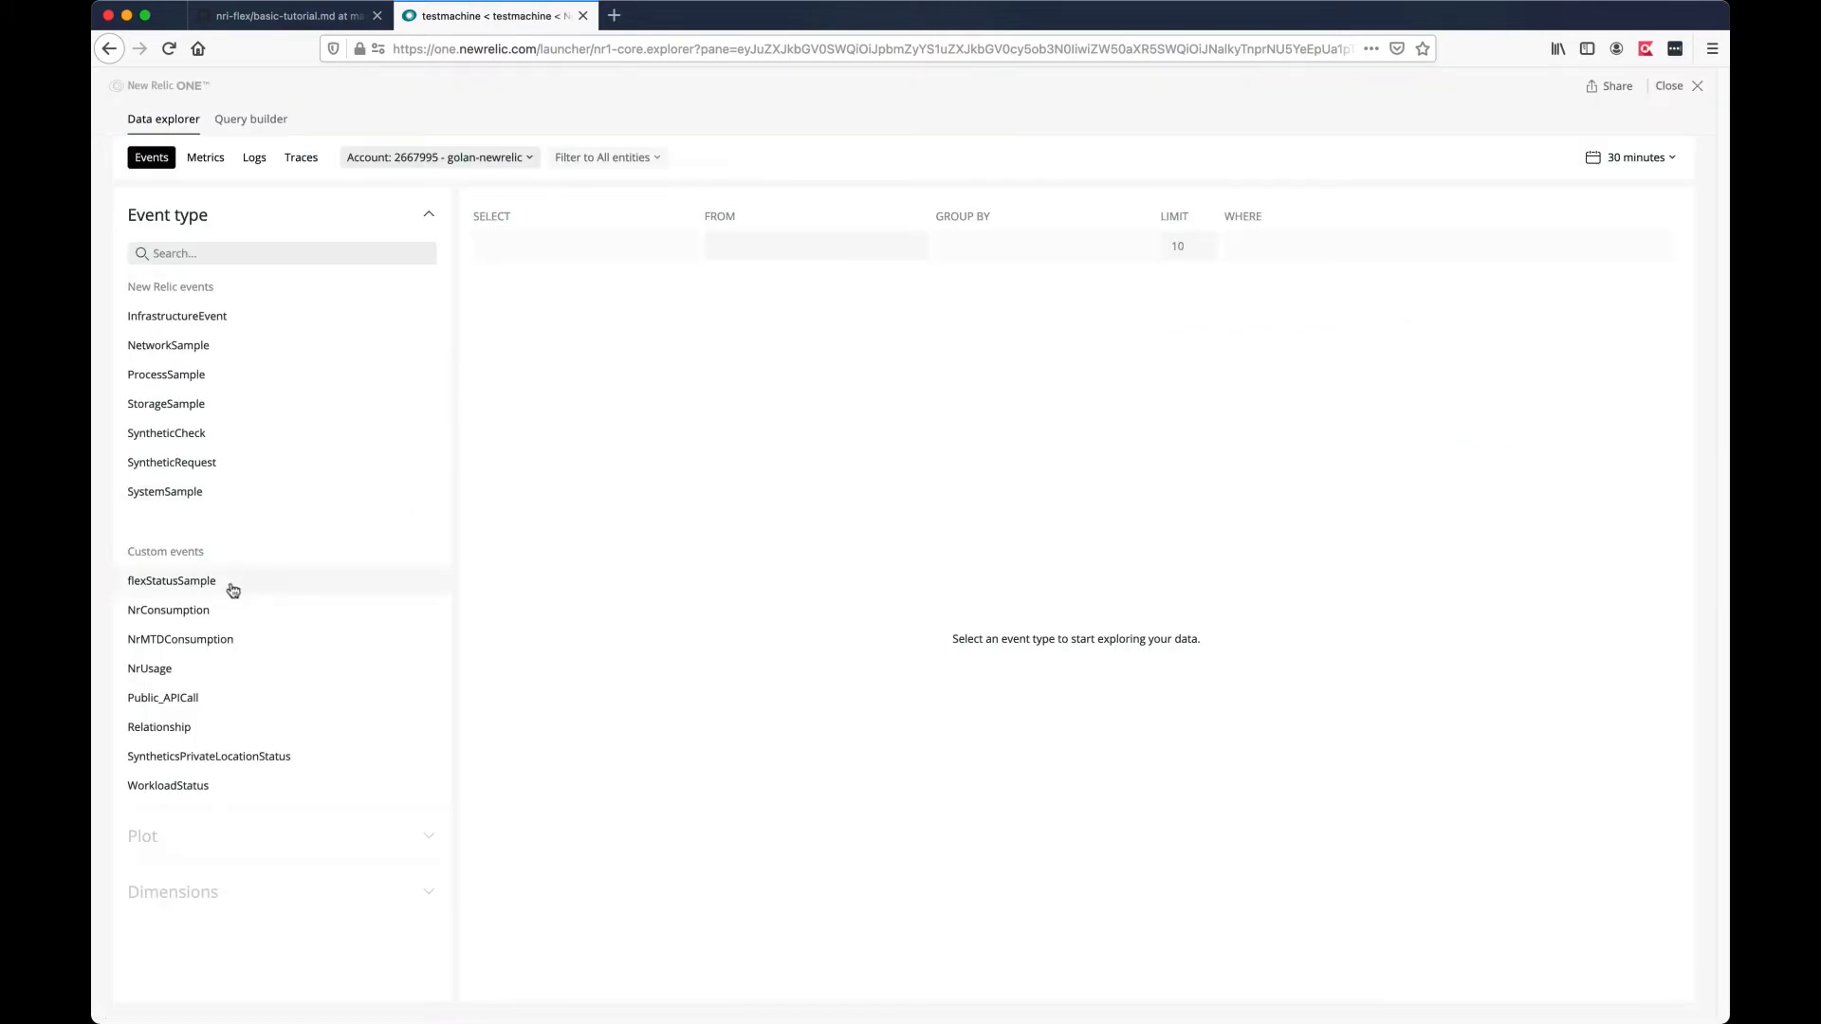
click(172, 581)
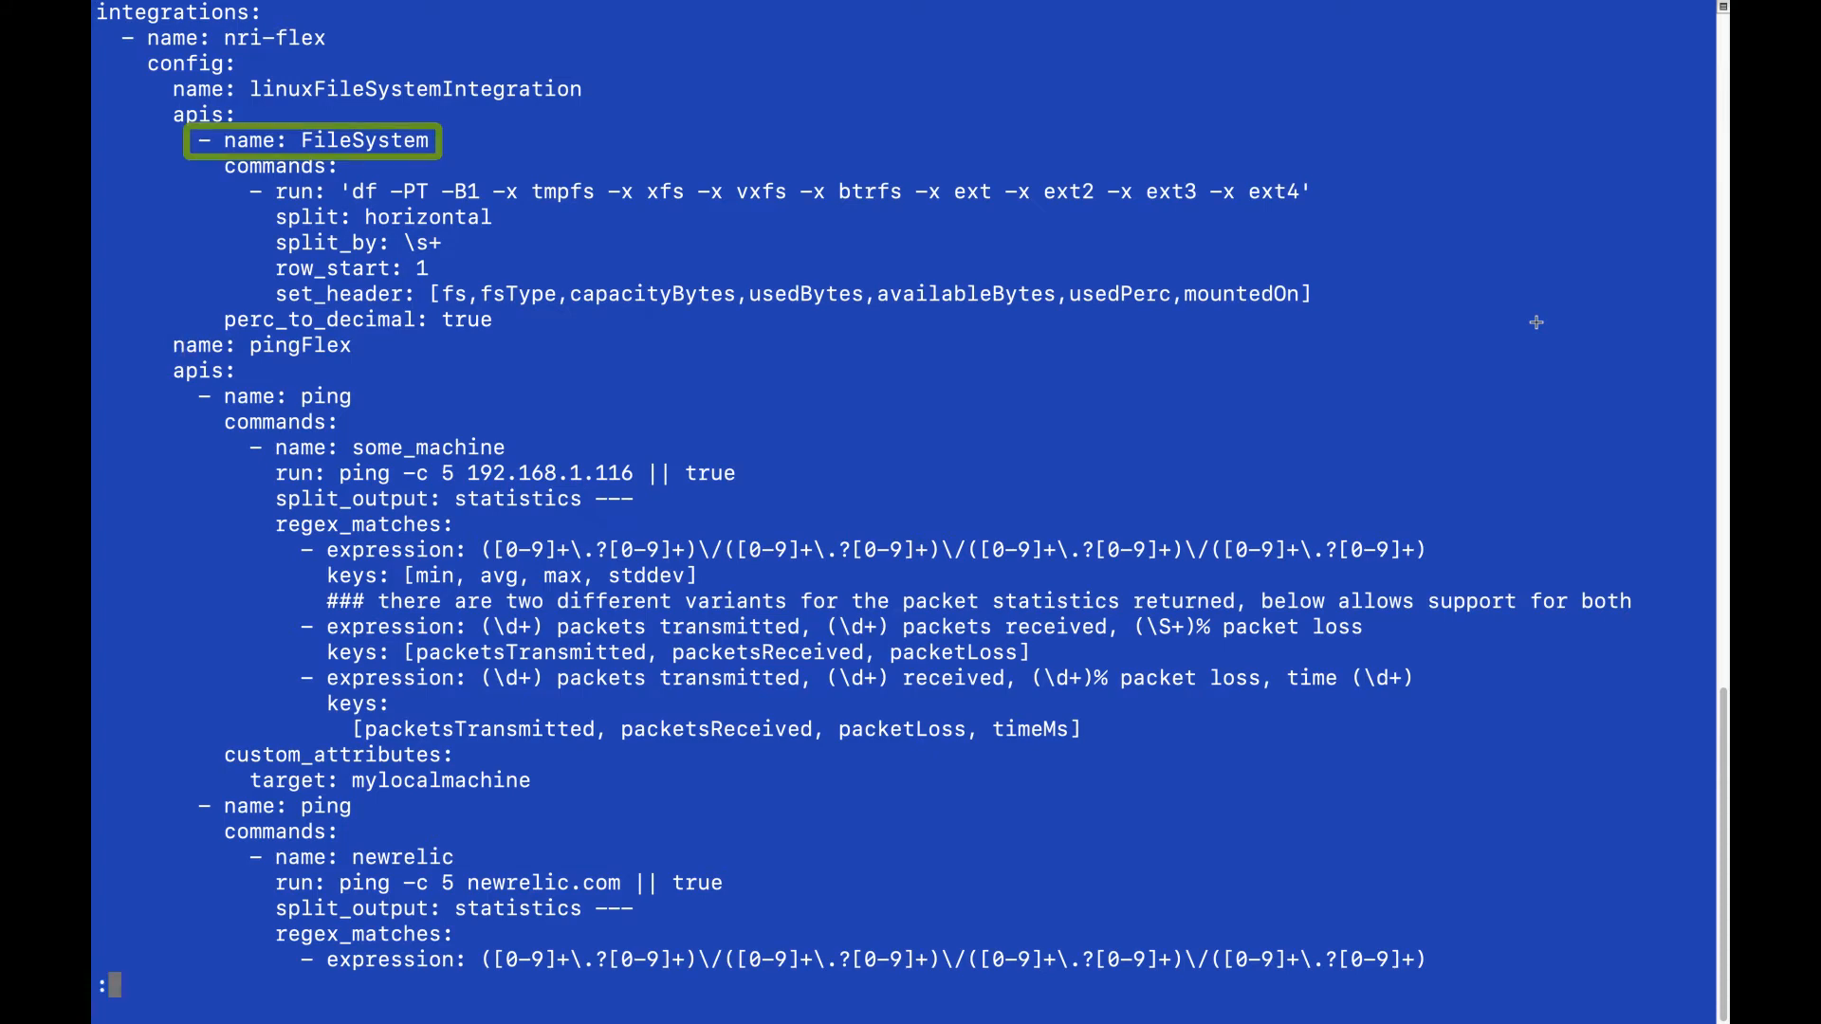
Step: Save integrations.yml with :wq after adding filesystem and ping integrations
text(wq)
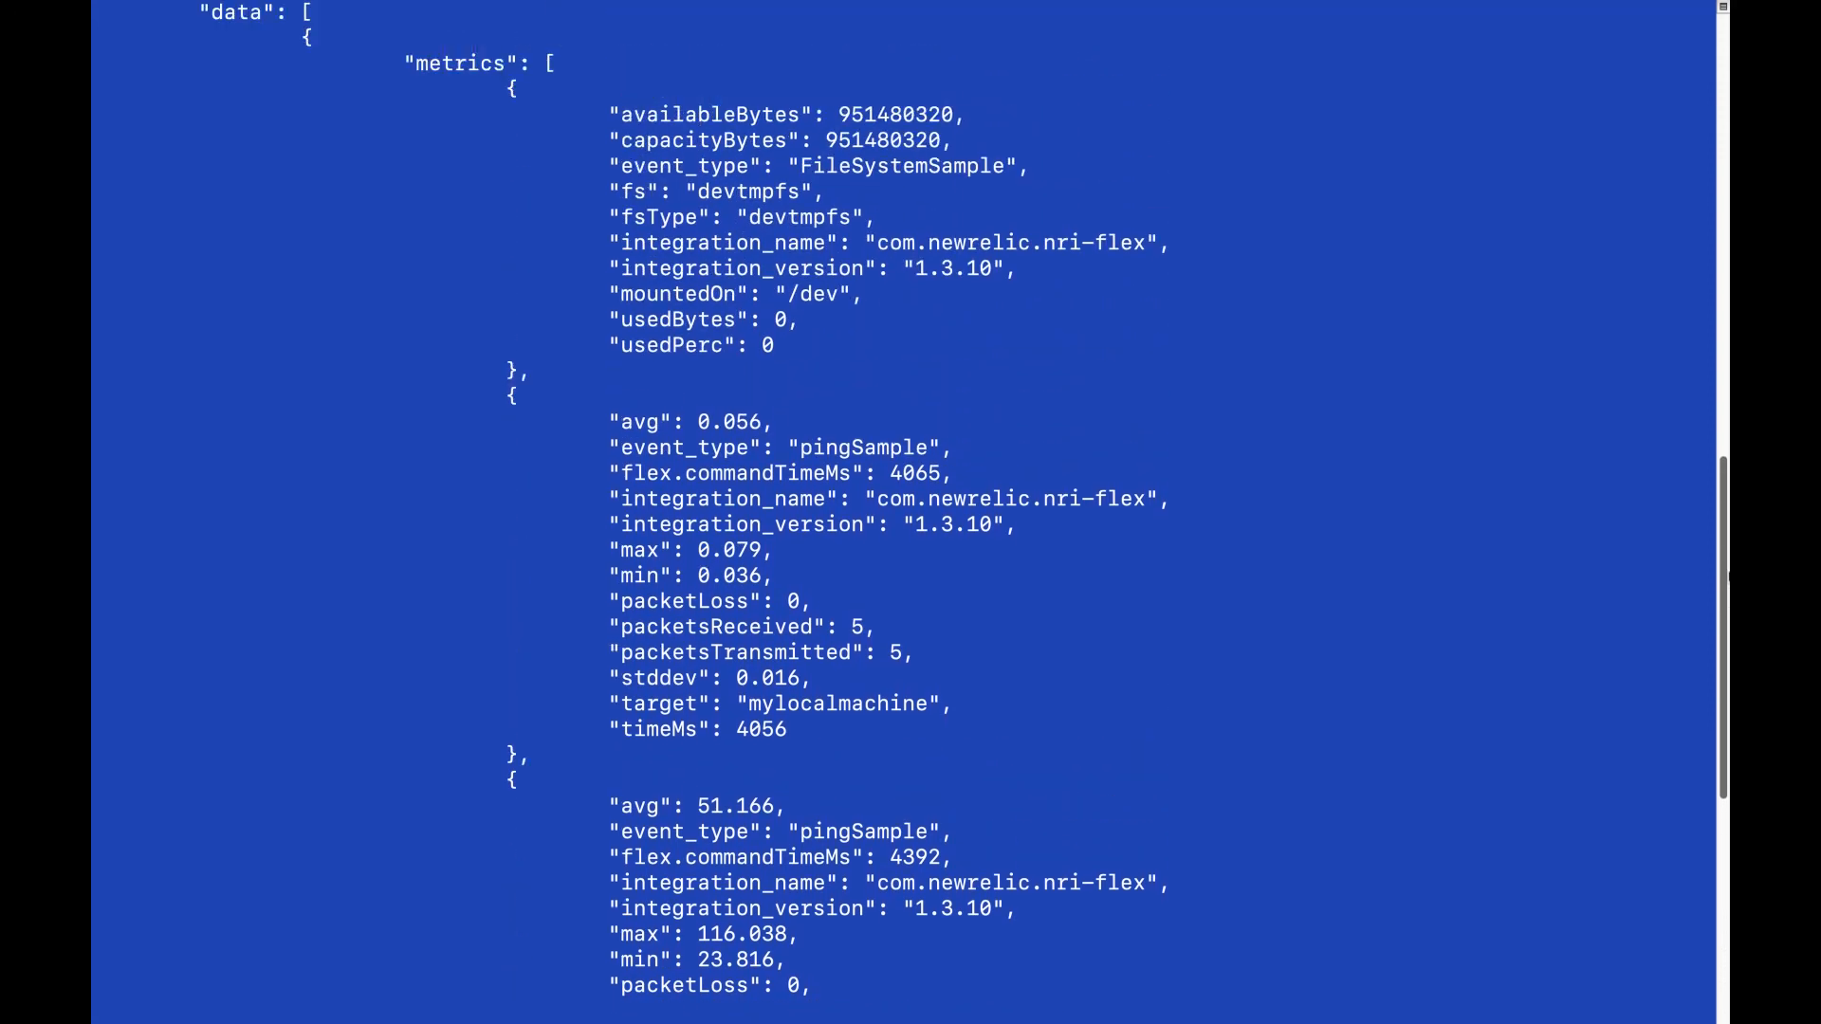
click(491, 15)
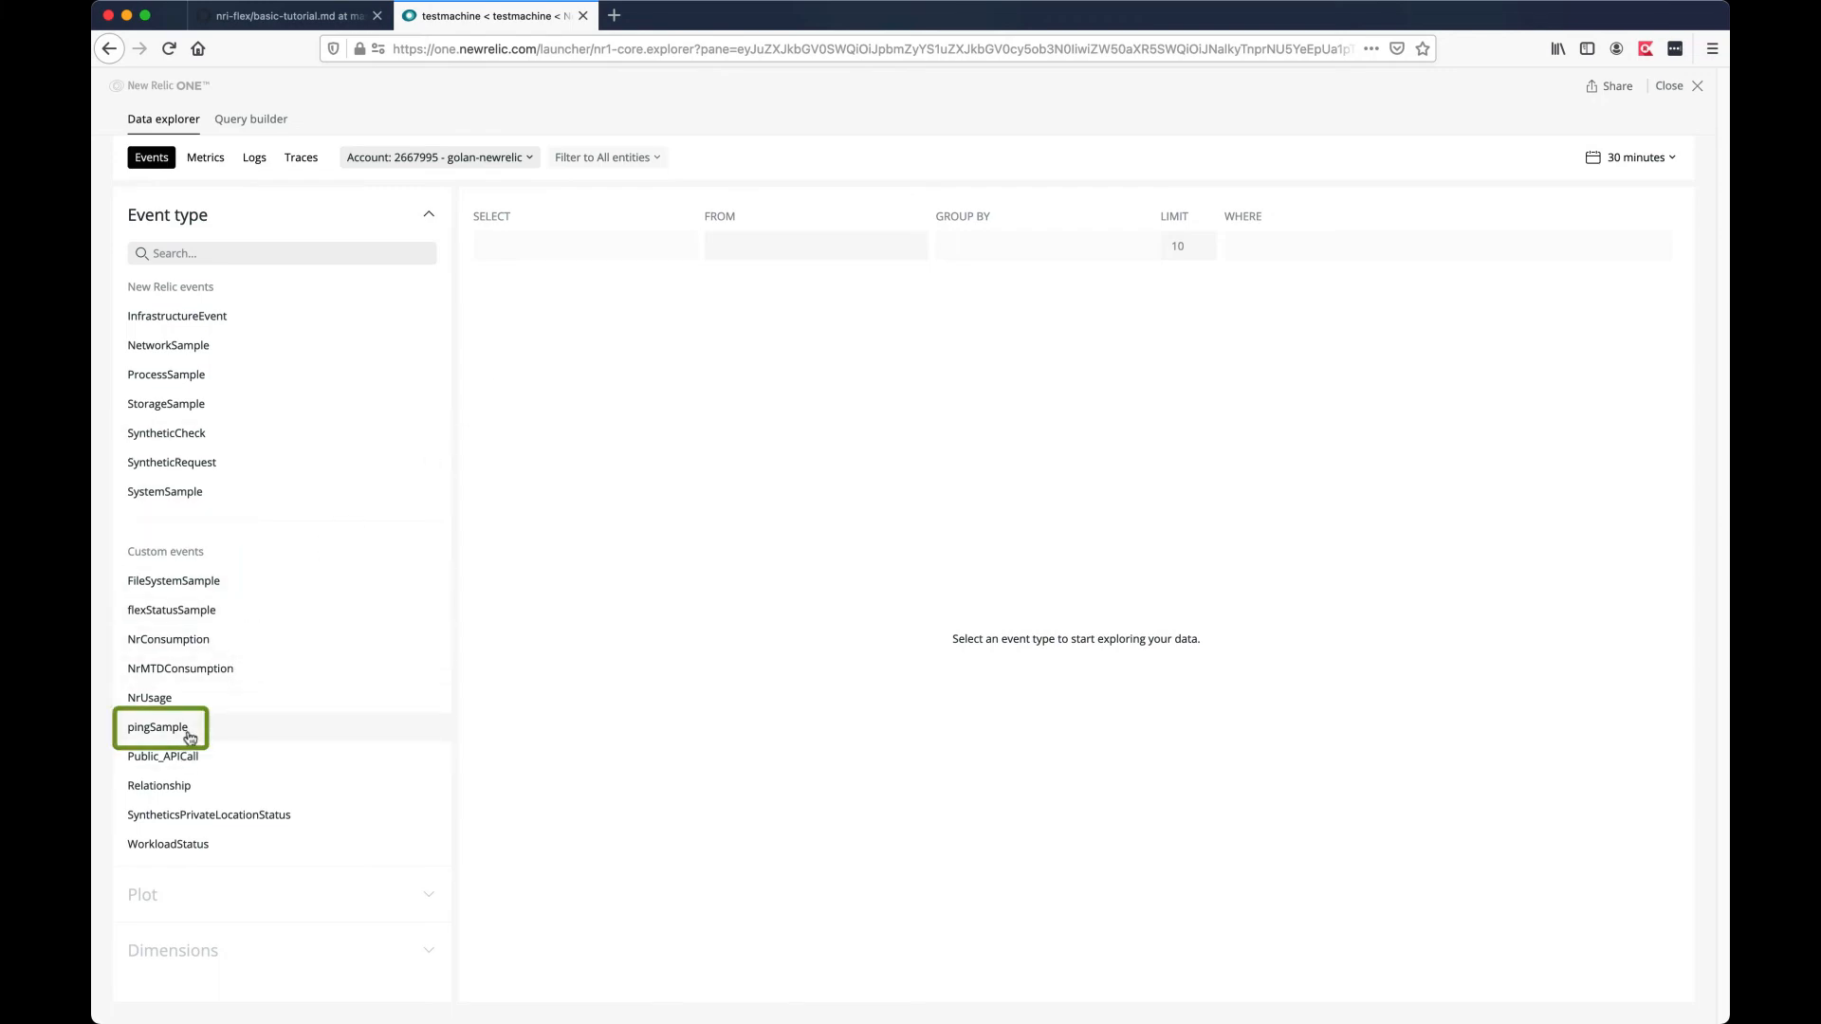
Step: Select pingSample under Custom events to view its raw ping rows
click(157, 727)
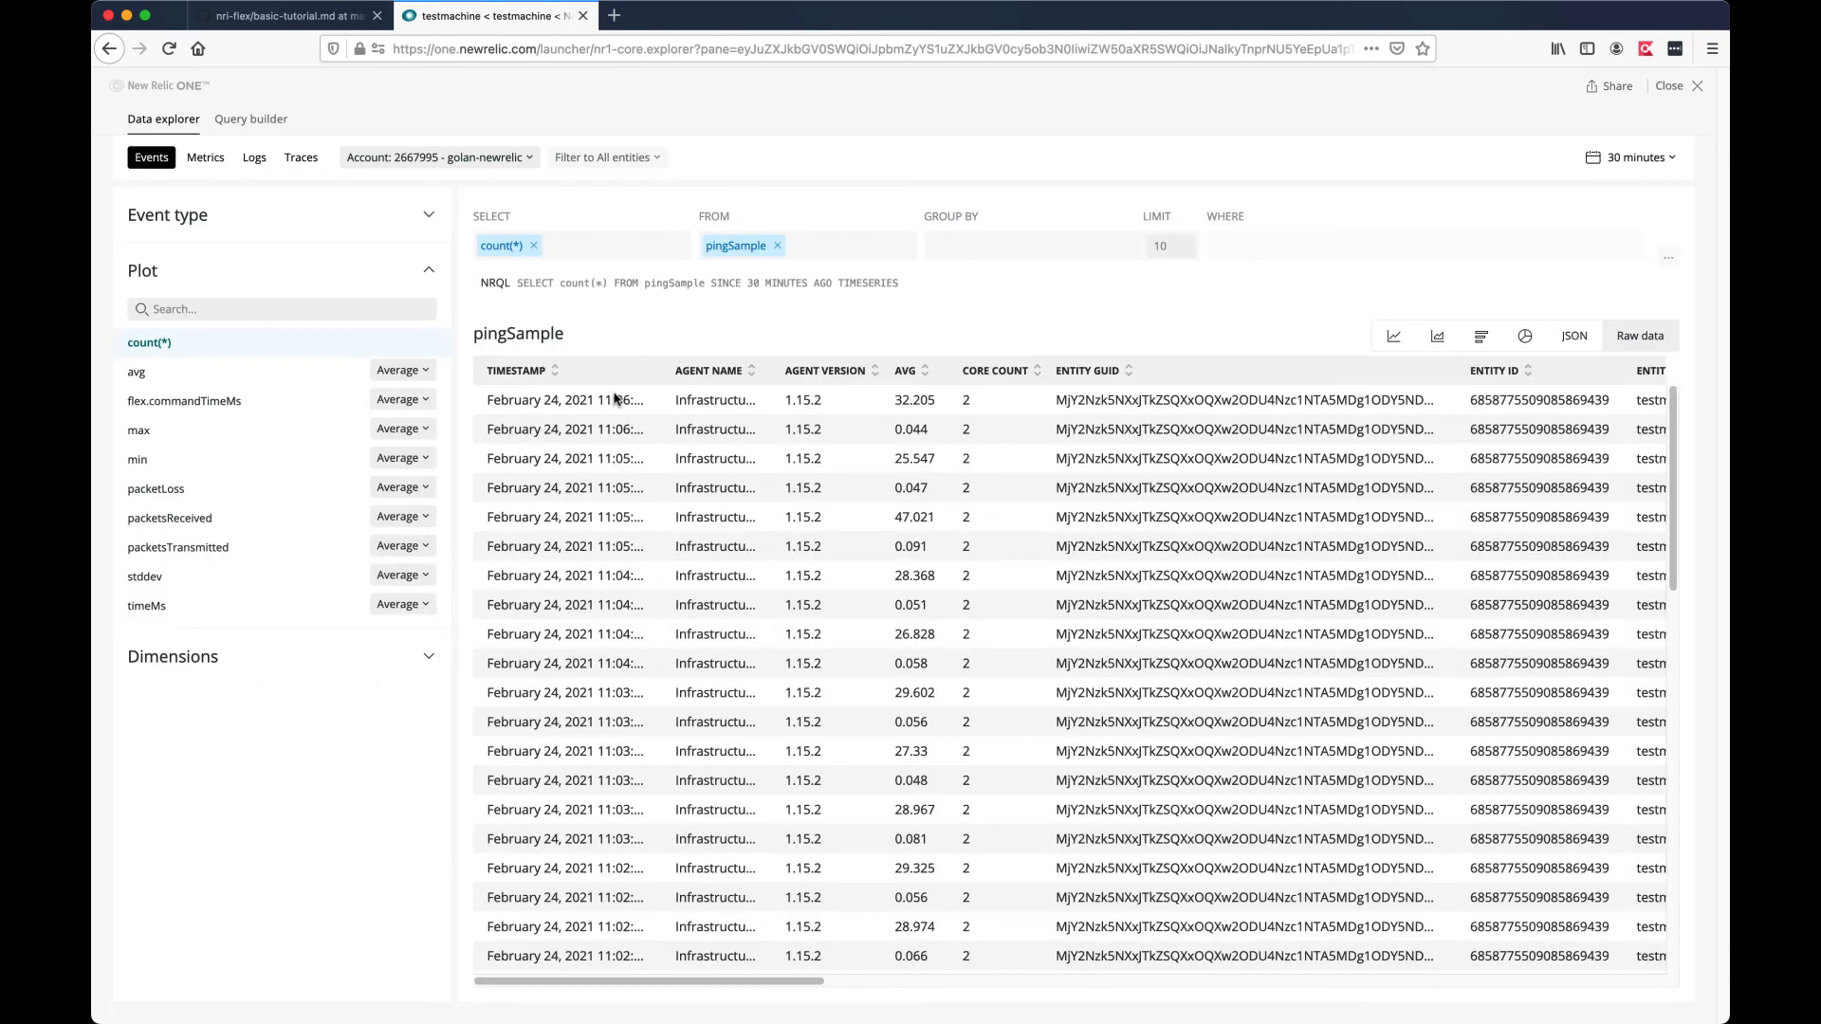